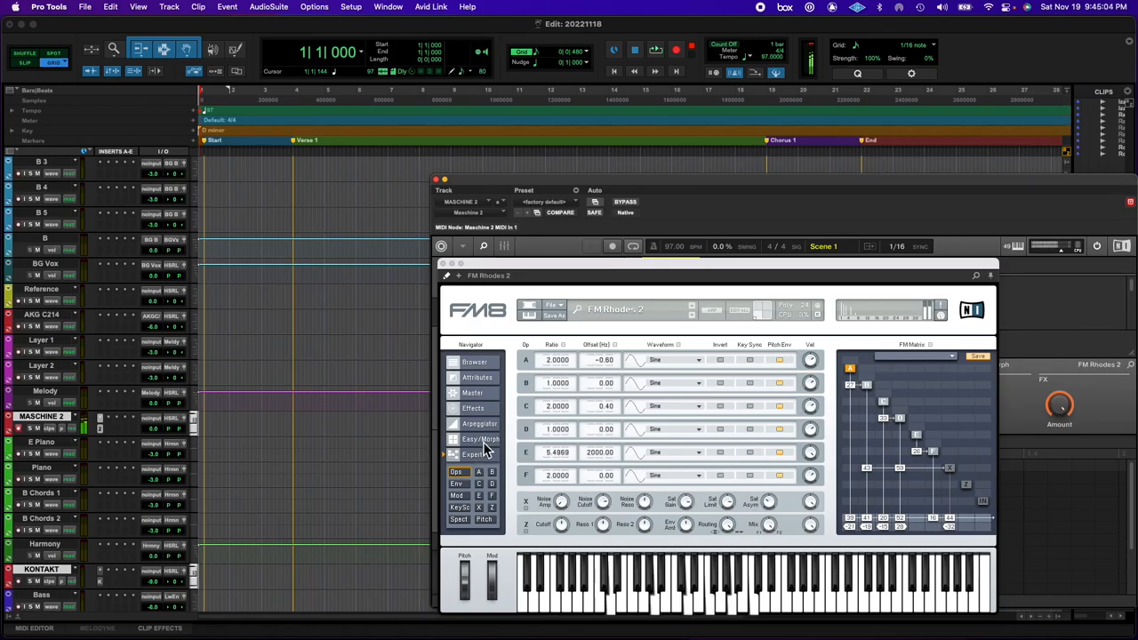
# Review the FM8 patch's Arpeggiator and Easy/Morph pages, then close the plug-in window
pyautogui.click(477, 424)
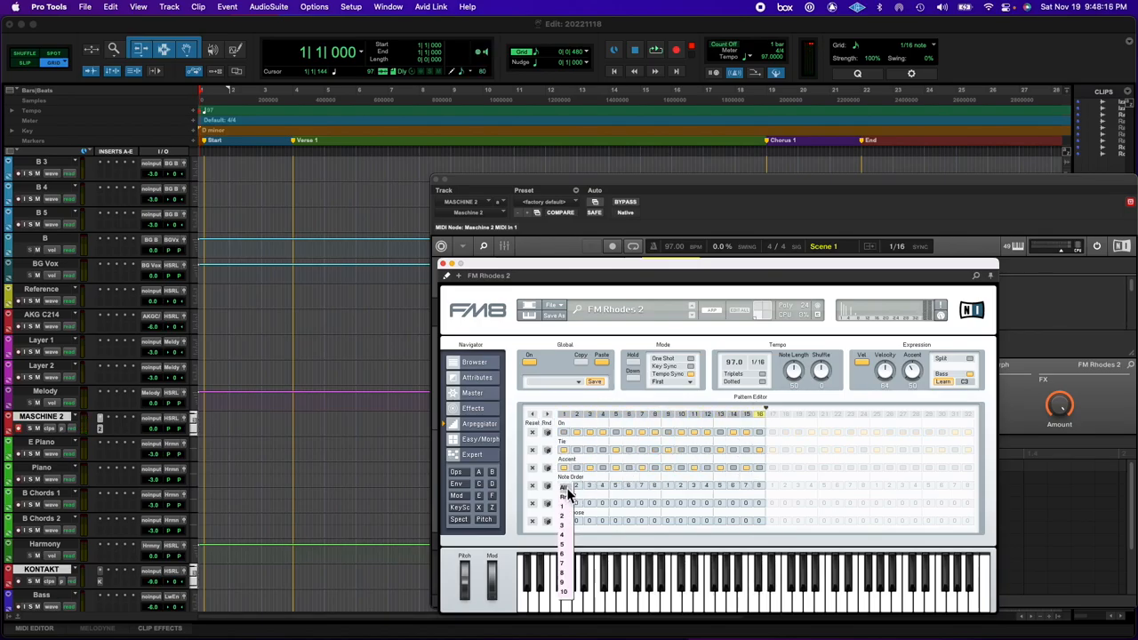
pyautogui.click(459, 473)
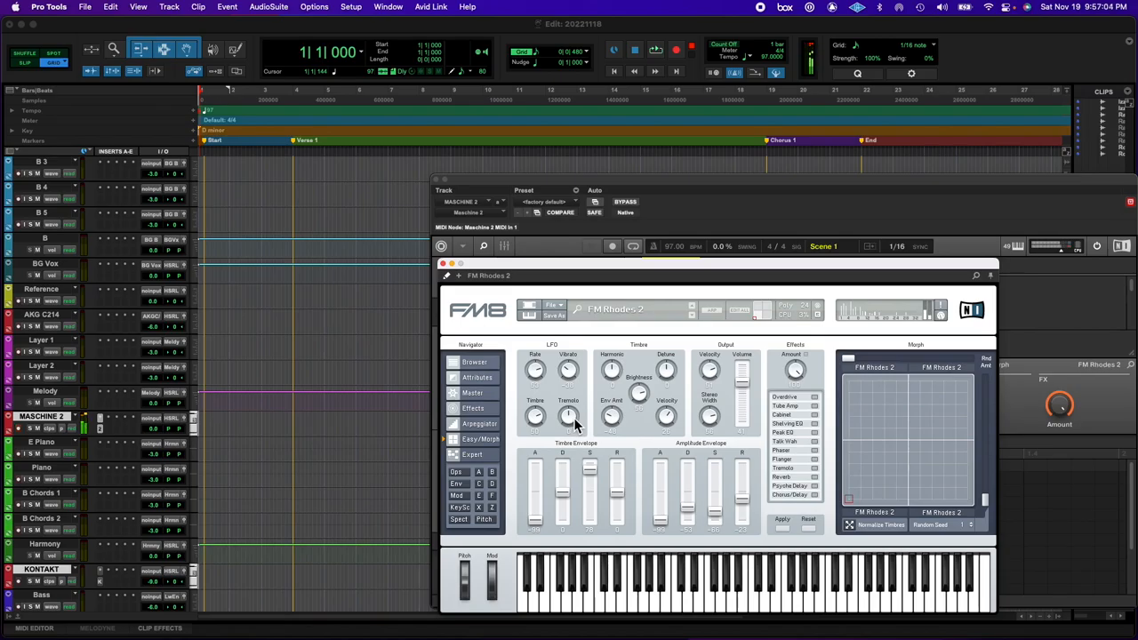
pyautogui.click(459, 455)
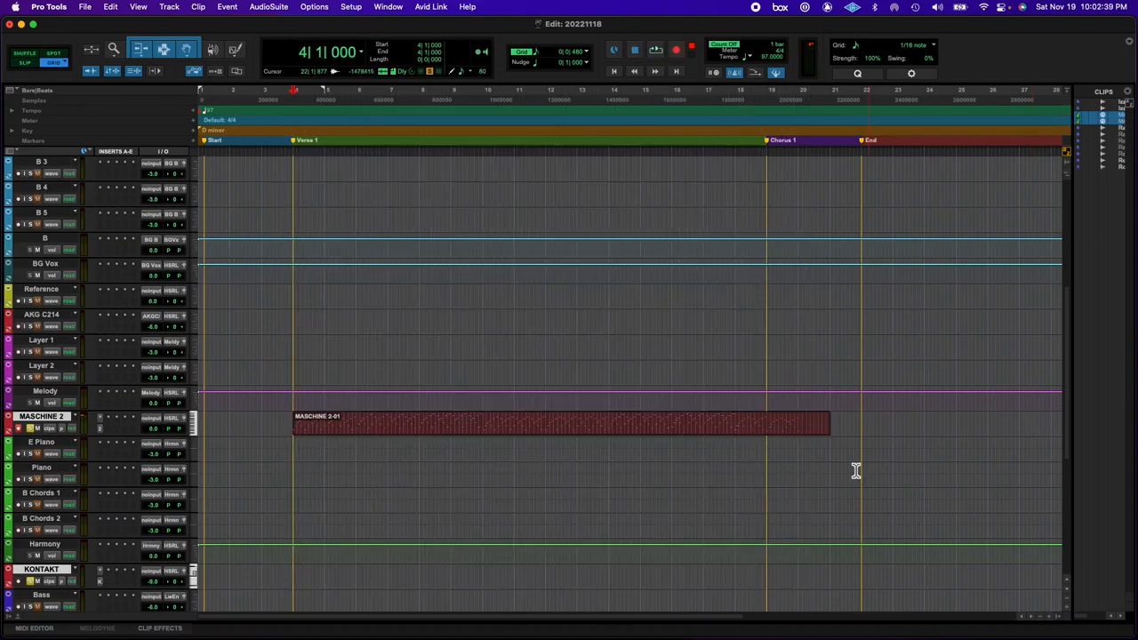
# Bounce the MASCHINE 2 synth part to the E Piano audio tracks across the verse
pyautogui.doubleClick(552, 427)
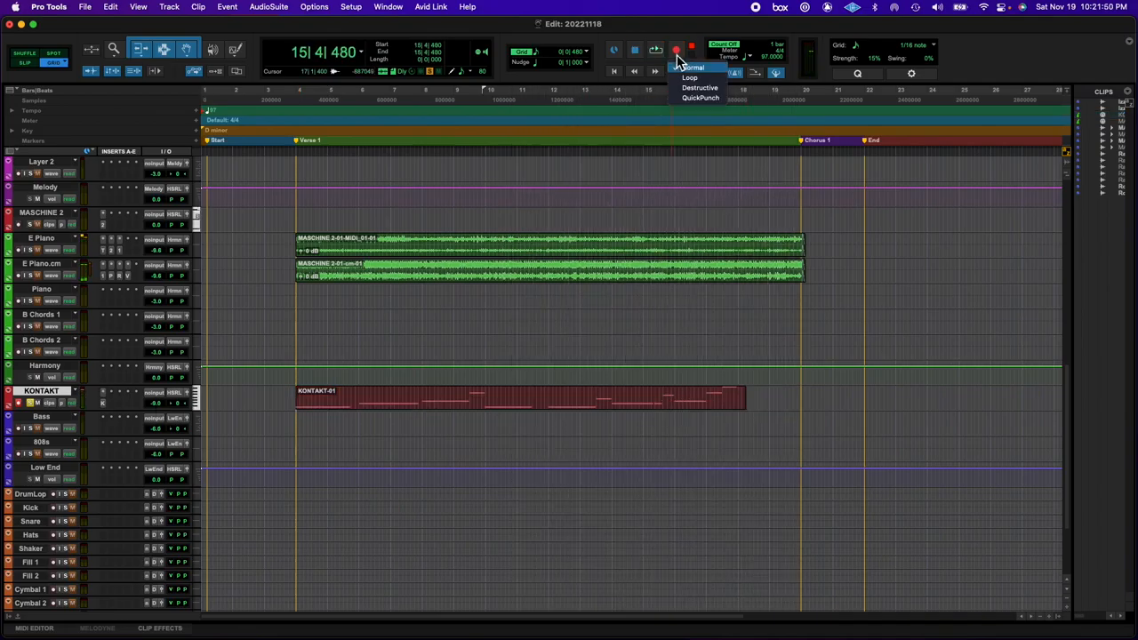
# In Normal record mode, stop the current pass and start a new MIDI take on the KONTAKT track
pyautogui.click(672, 52)
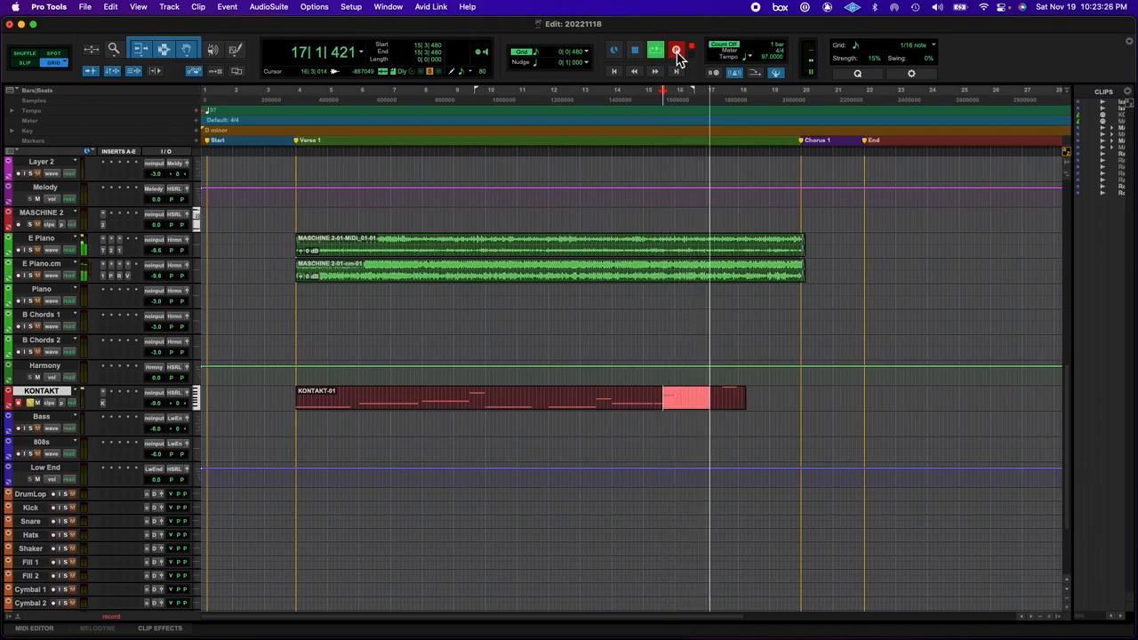
pyautogui.click(673, 49)
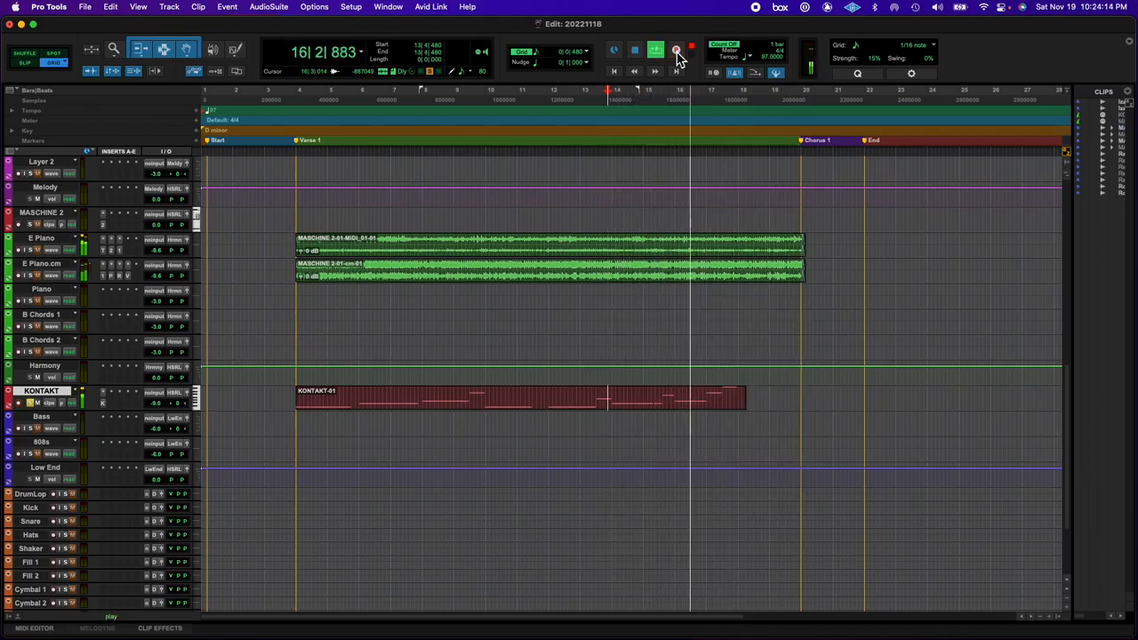
pyautogui.click(673, 52)
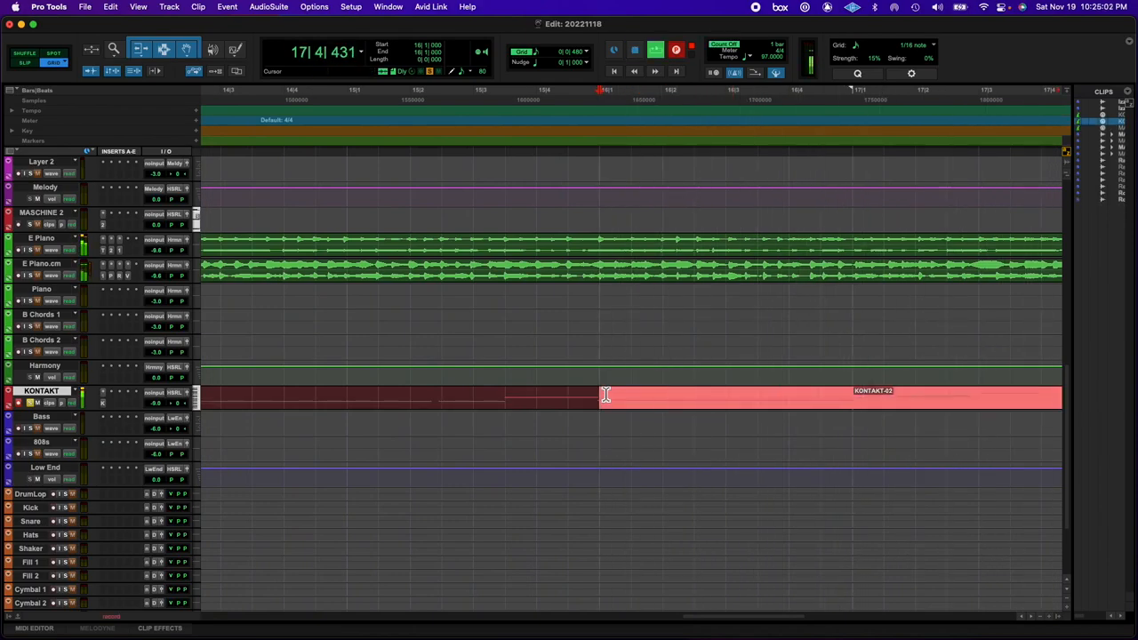